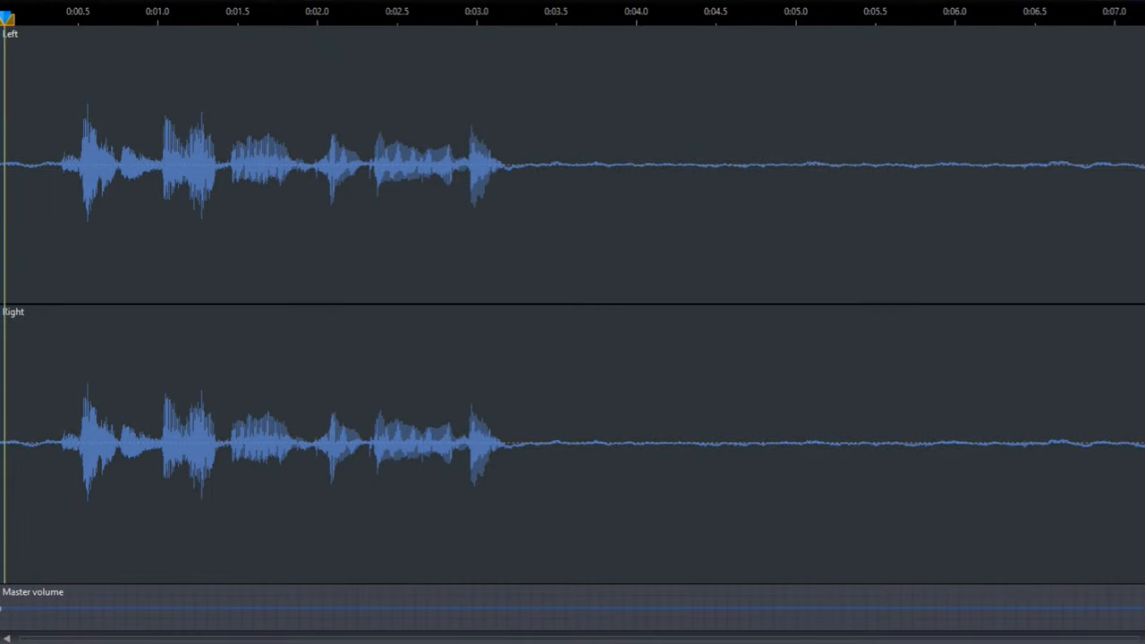
click(340, 16)
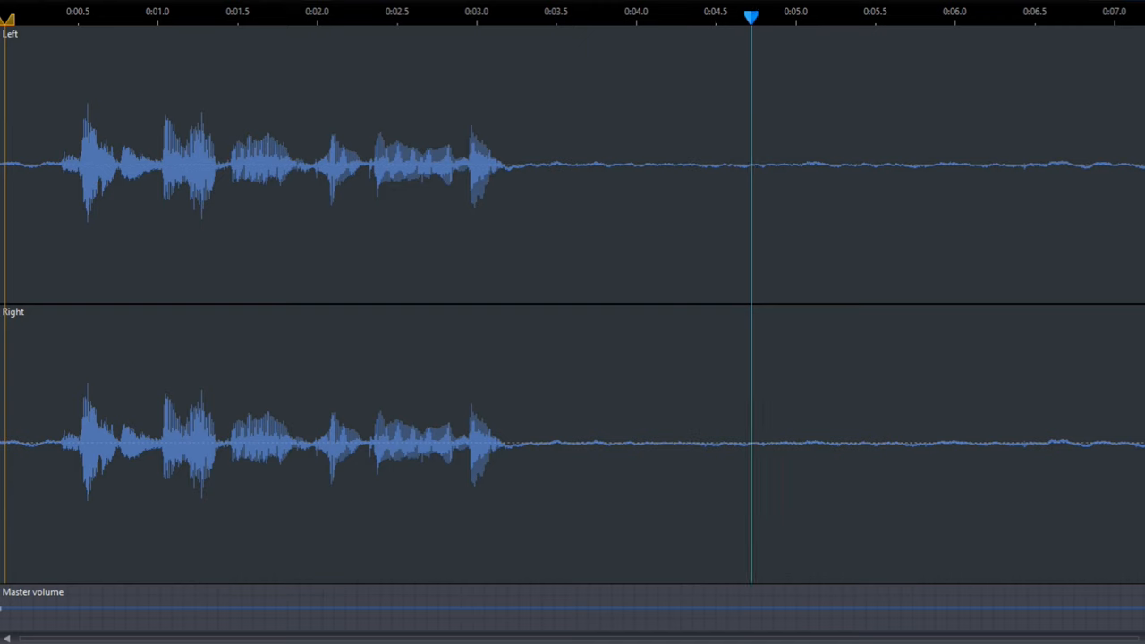
click(1110, 16)
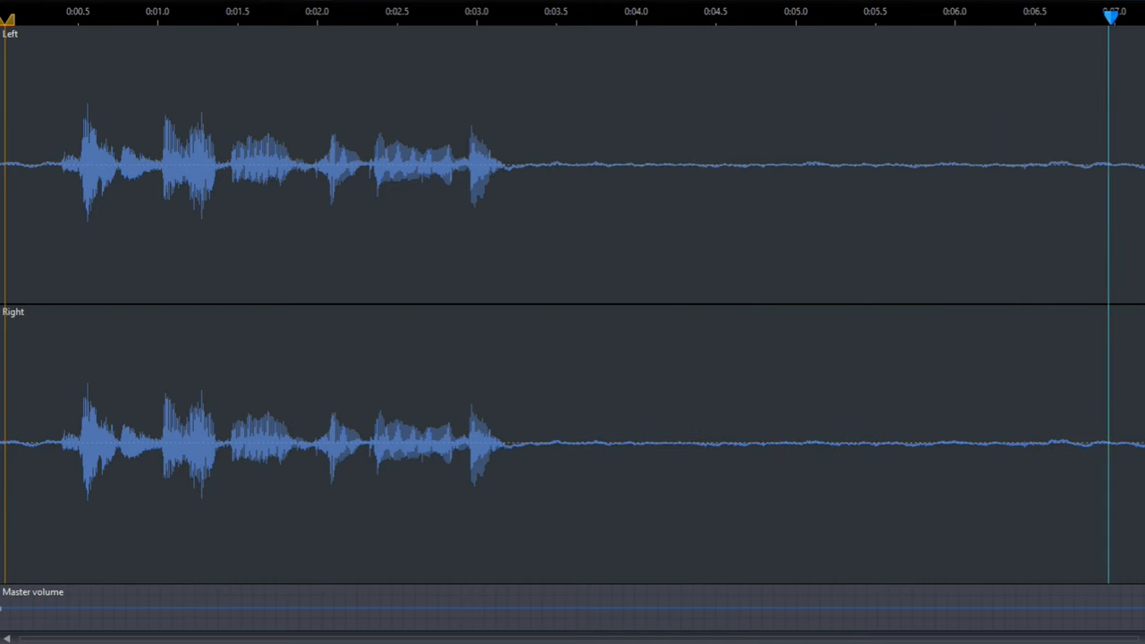